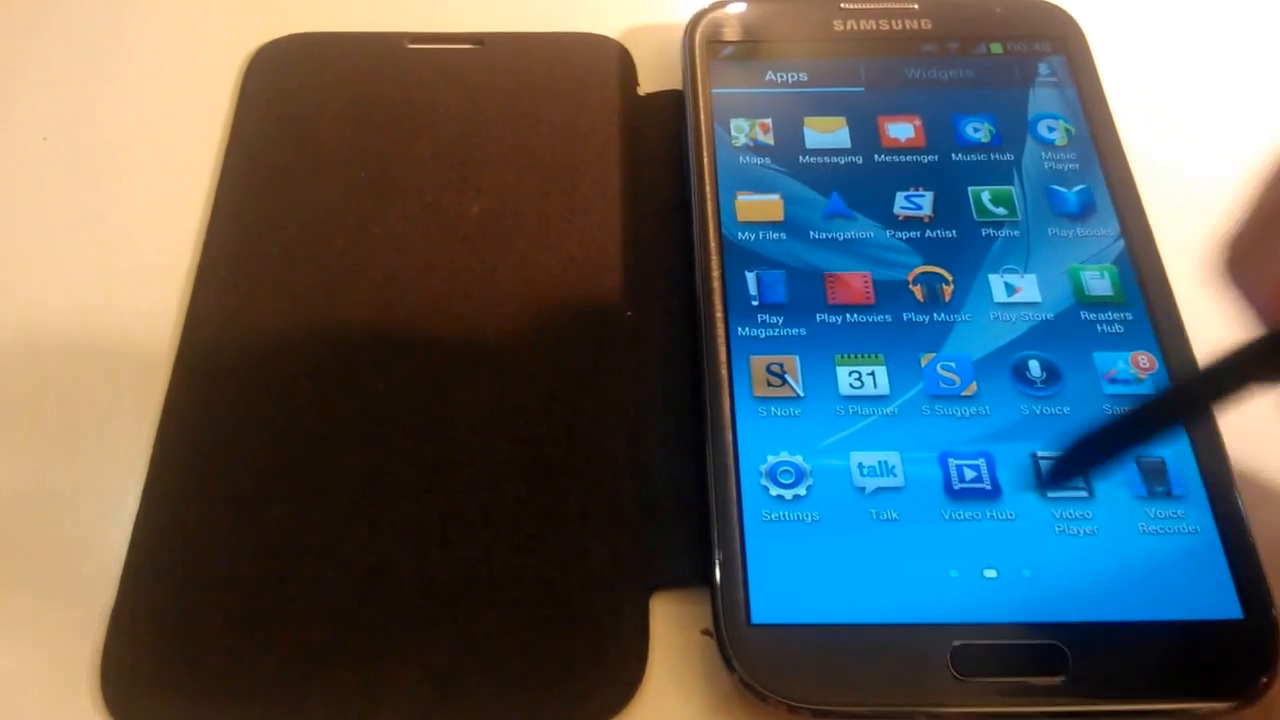
Step: Open the phone's Settings app from the app drawer
left_click(789, 480)
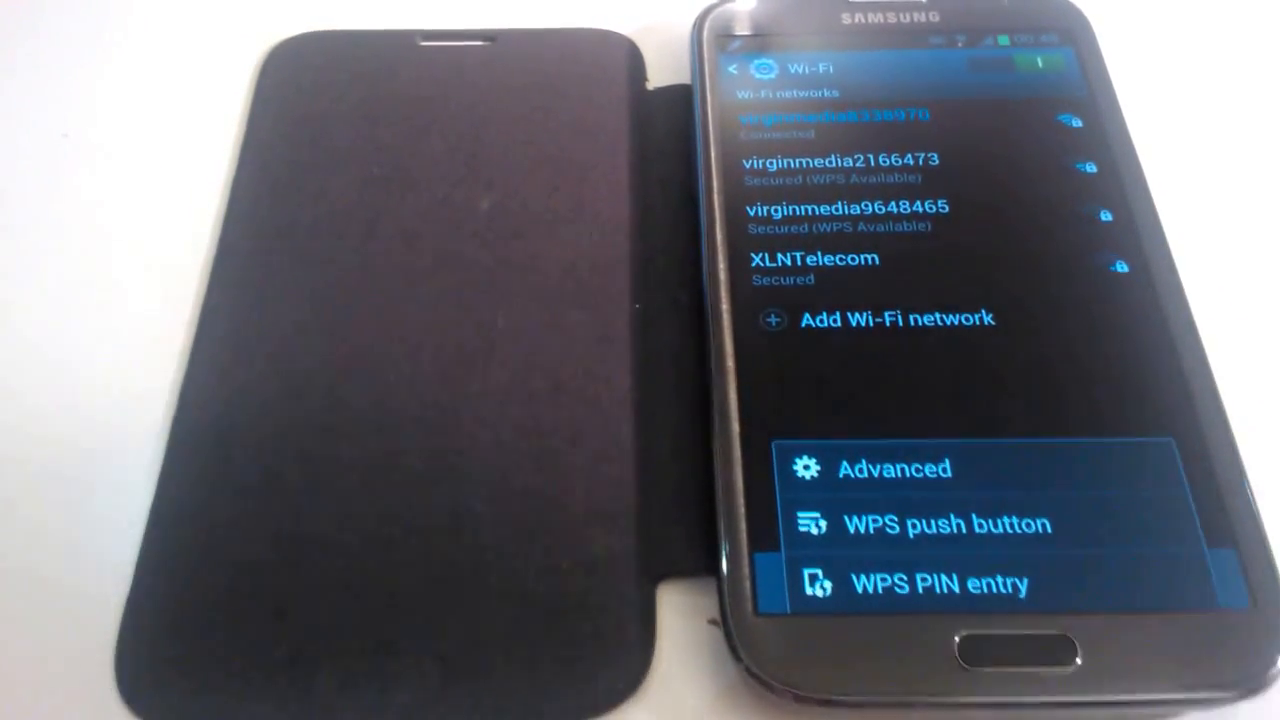
left_click(894, 469)
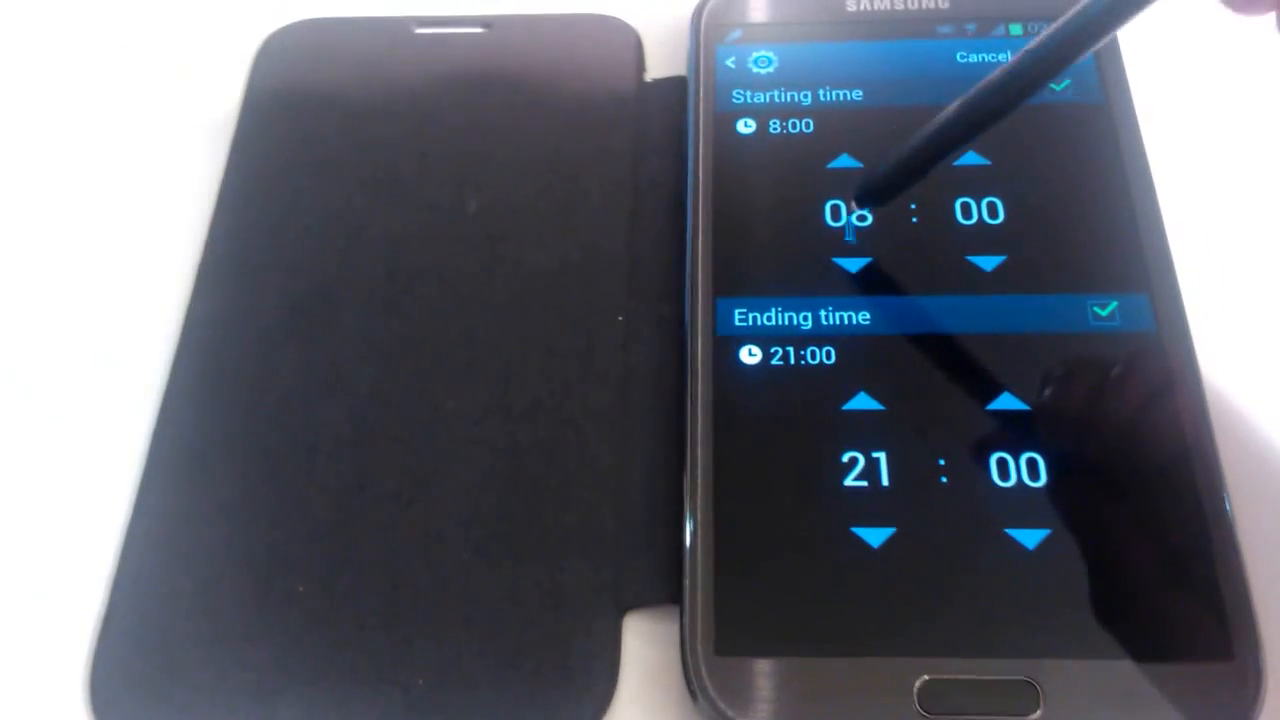
Step: Raise the Wi-Fi timer's ending hour from 21 to 22 and save the schedule
left_click(860, 265)
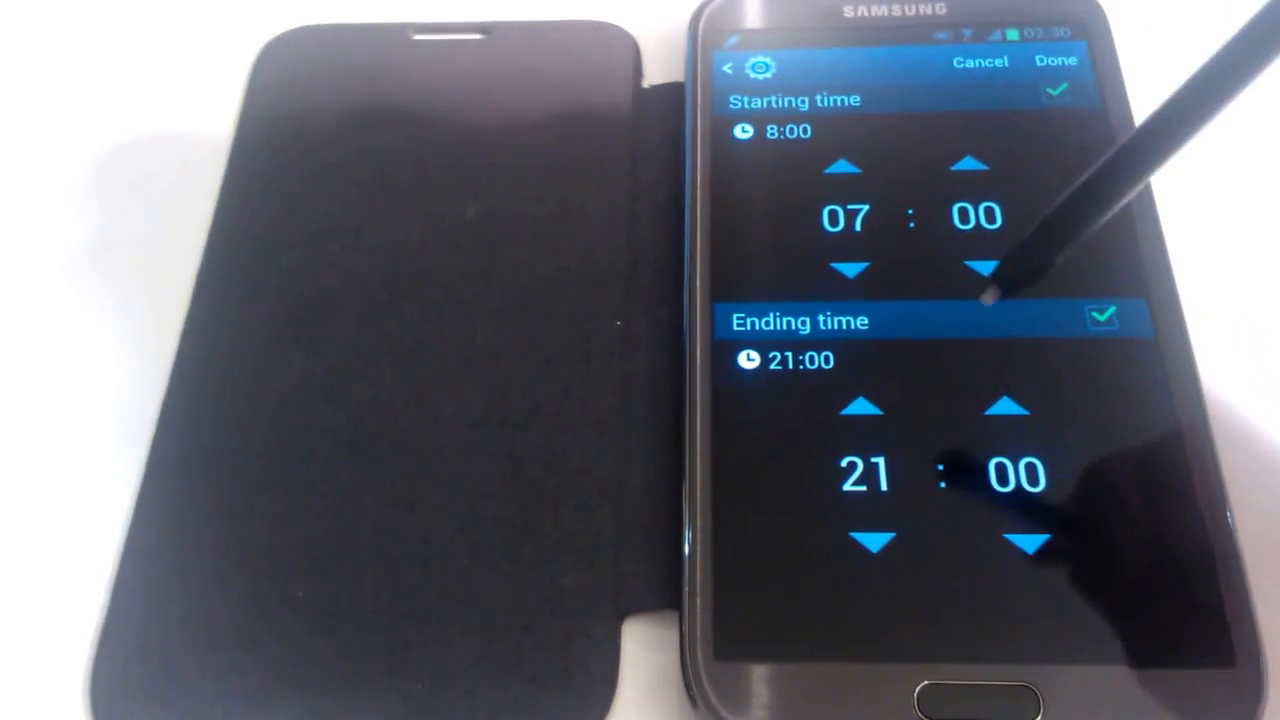
left_click(866, 411)
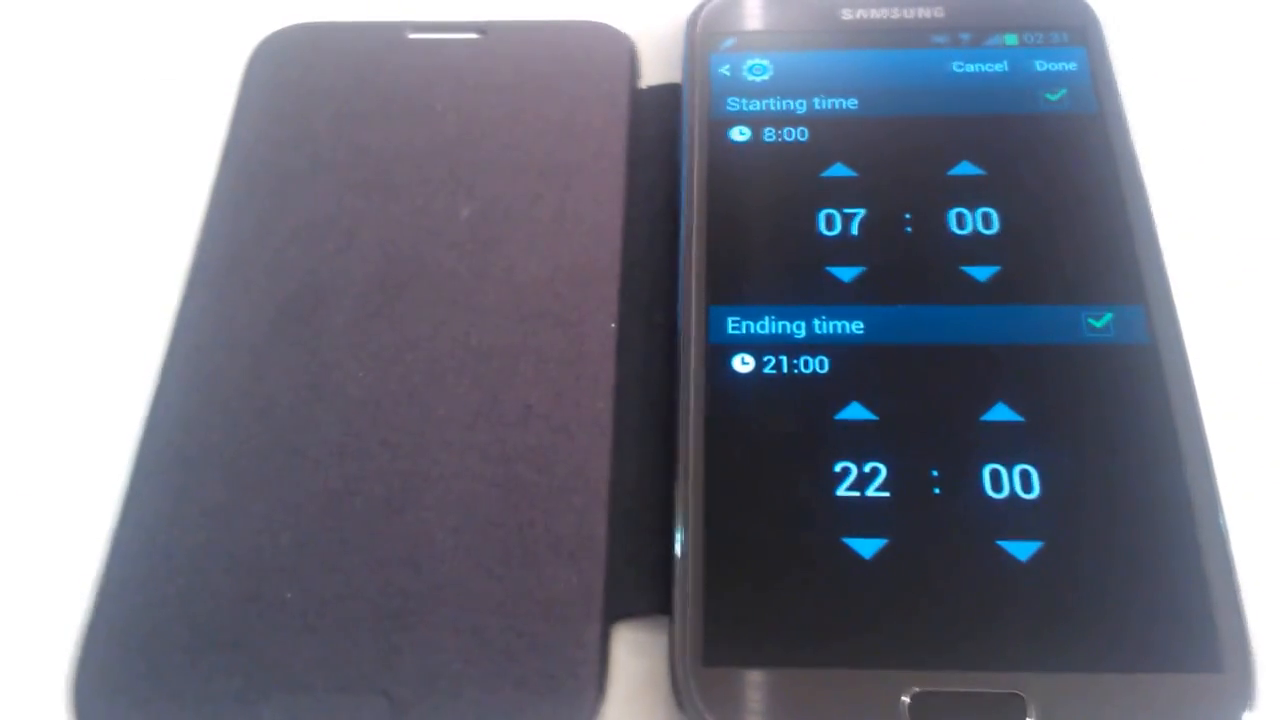
left_click(1055, 66)
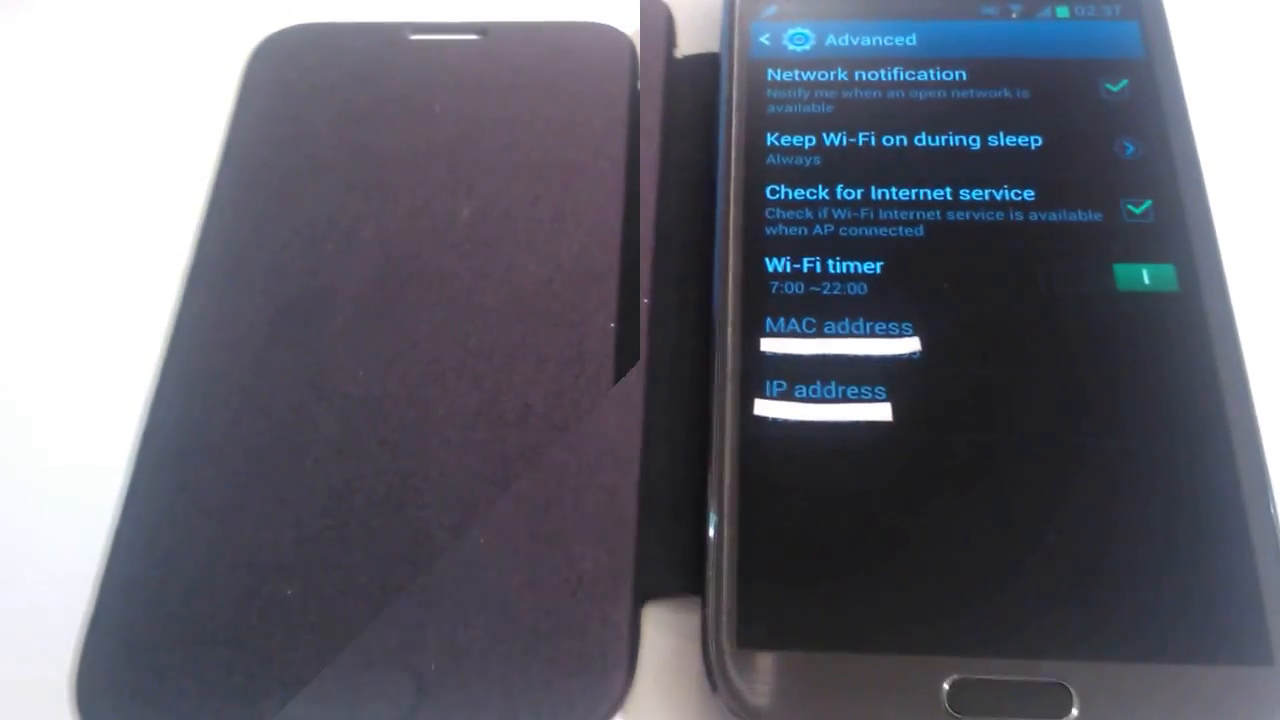